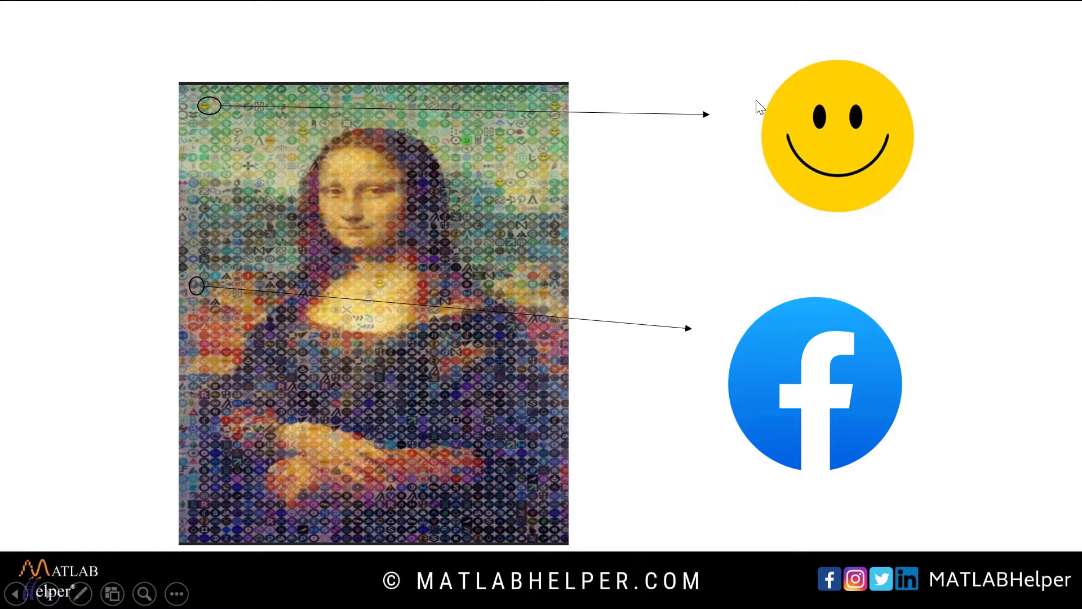
pyautogui.moveTo(215, 114)
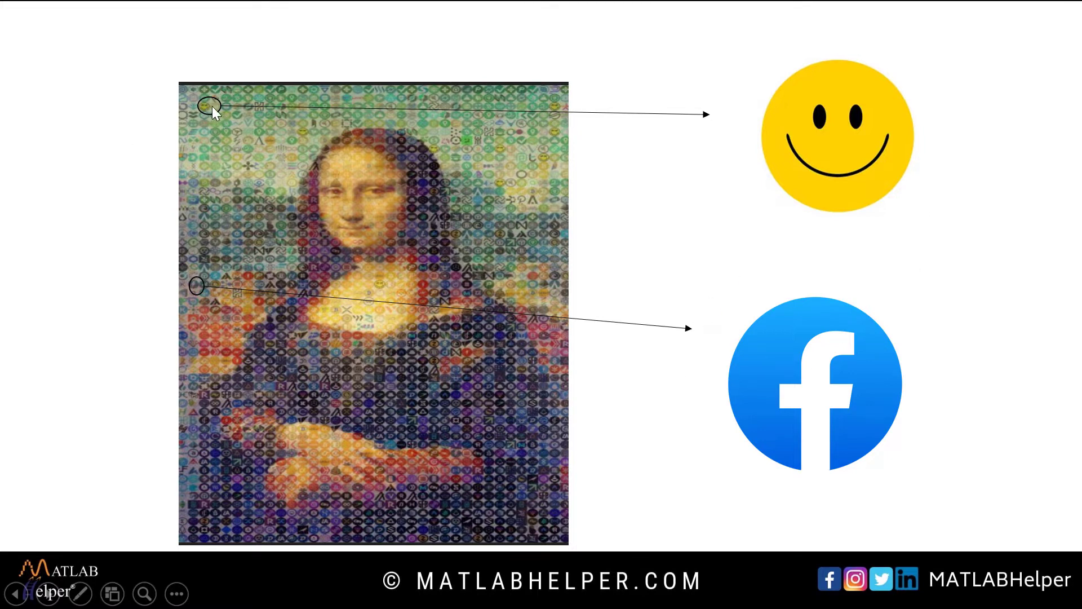
pyautogui.moveTo(859, 193)
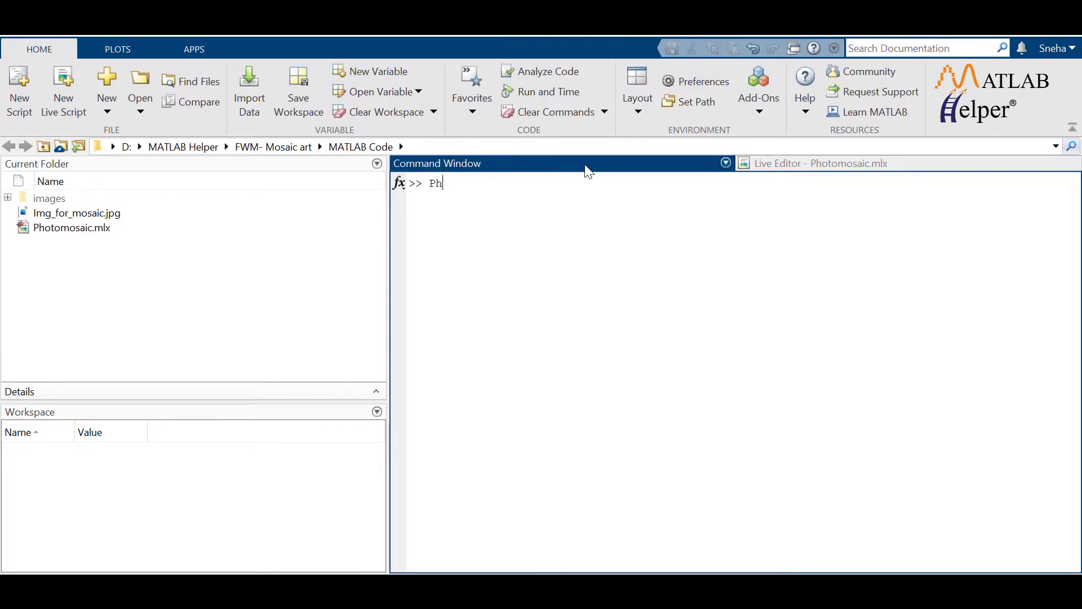
# Run Photomosaic to show the galaxy mosaic, restore the full view, and return to the script code.
pyautogui.write('otomosaic')
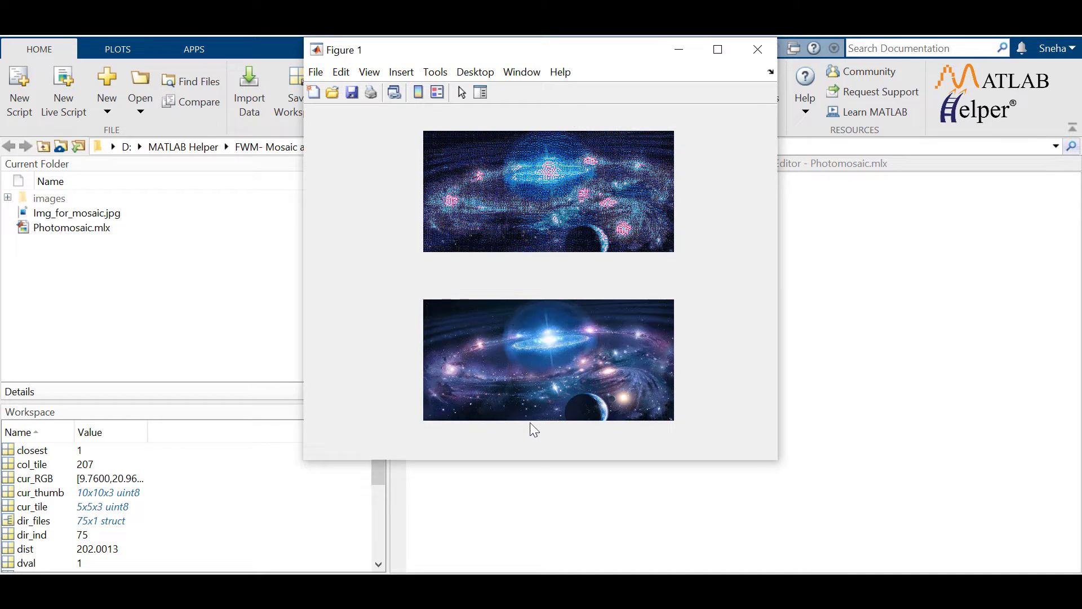
pyautogui.moveTo(687, 404)
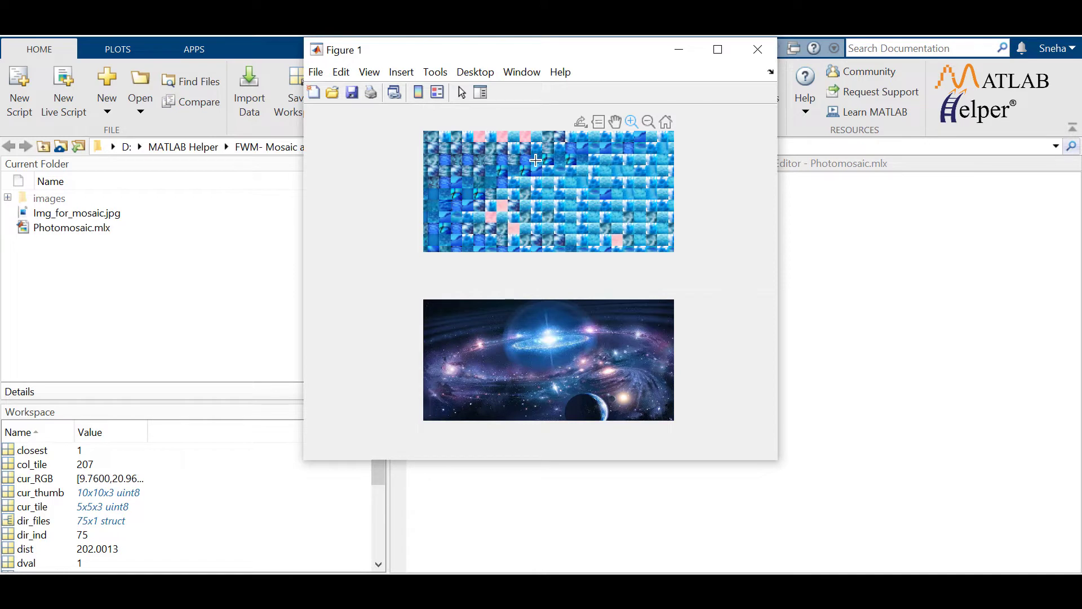
pyautogui.moveTo(593, 234)
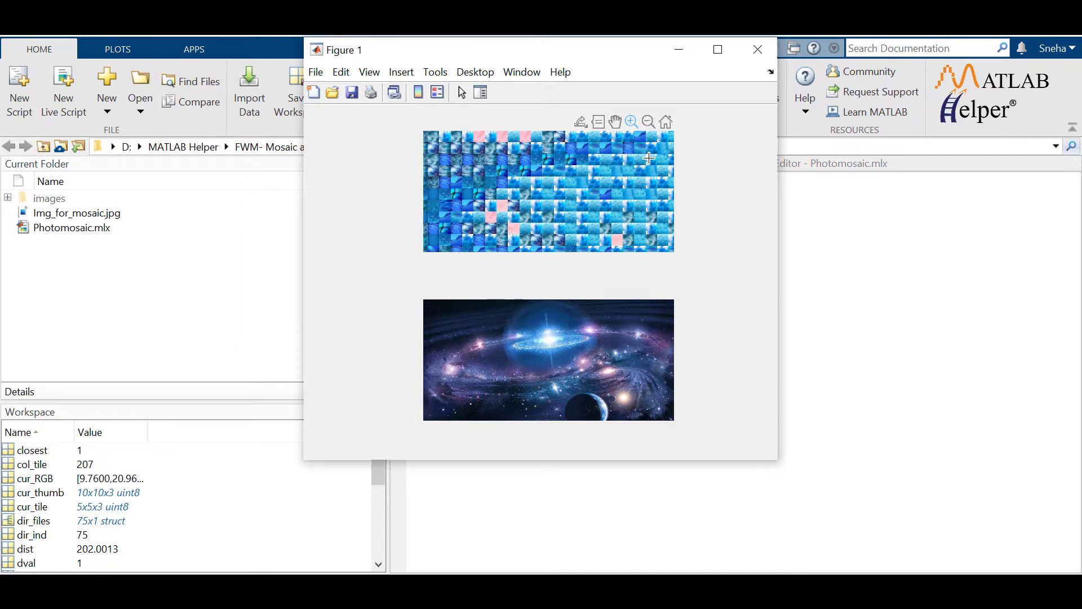
pyautogui.moveTo(467, 215)
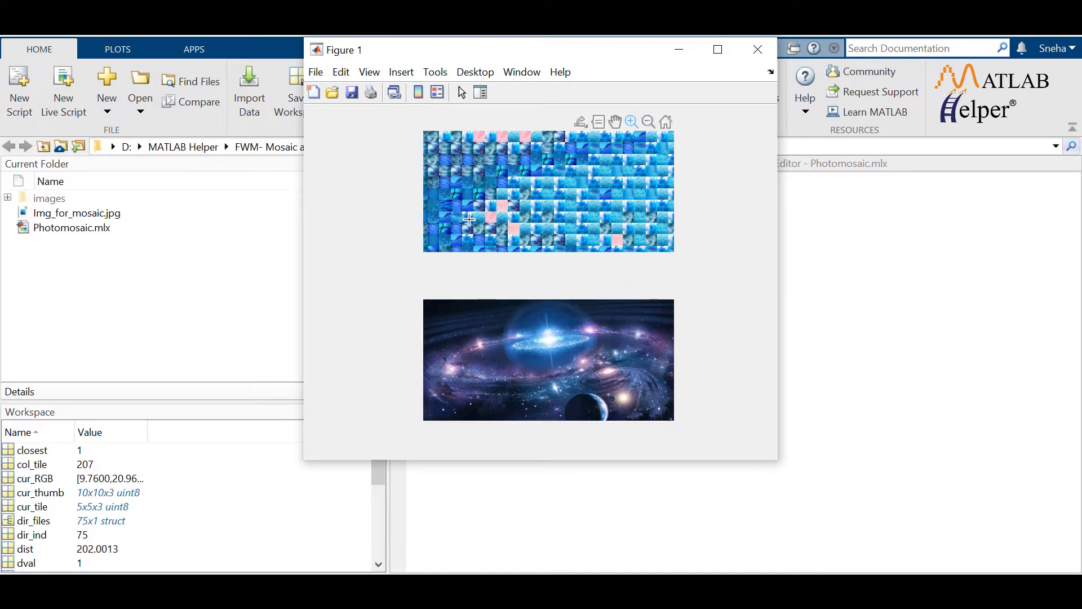
pyautogui.moveTo(463, 330)
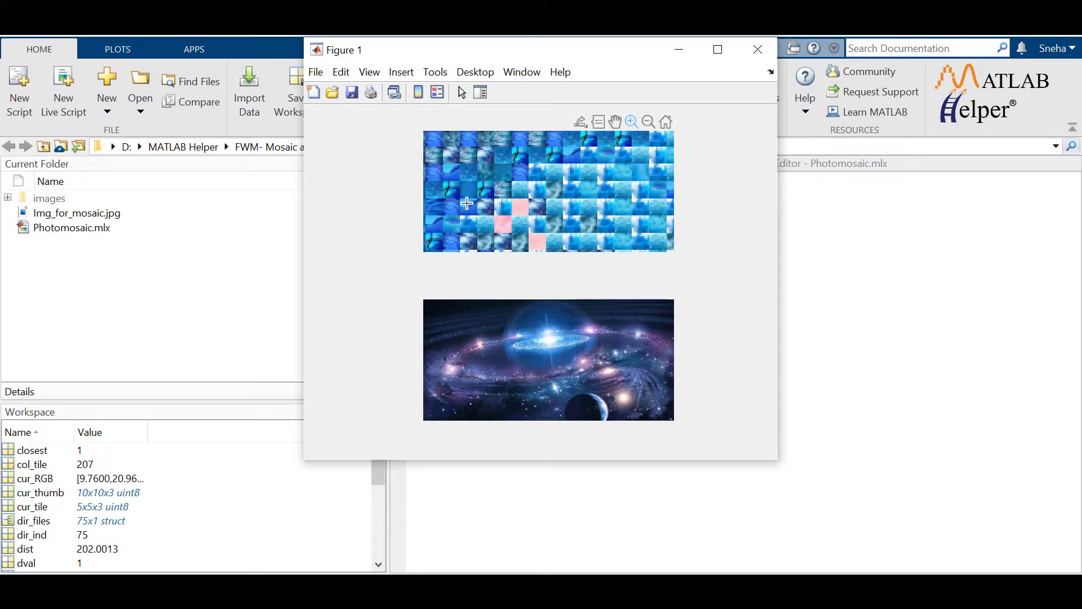
pyautogui.moveTo(667, 151)
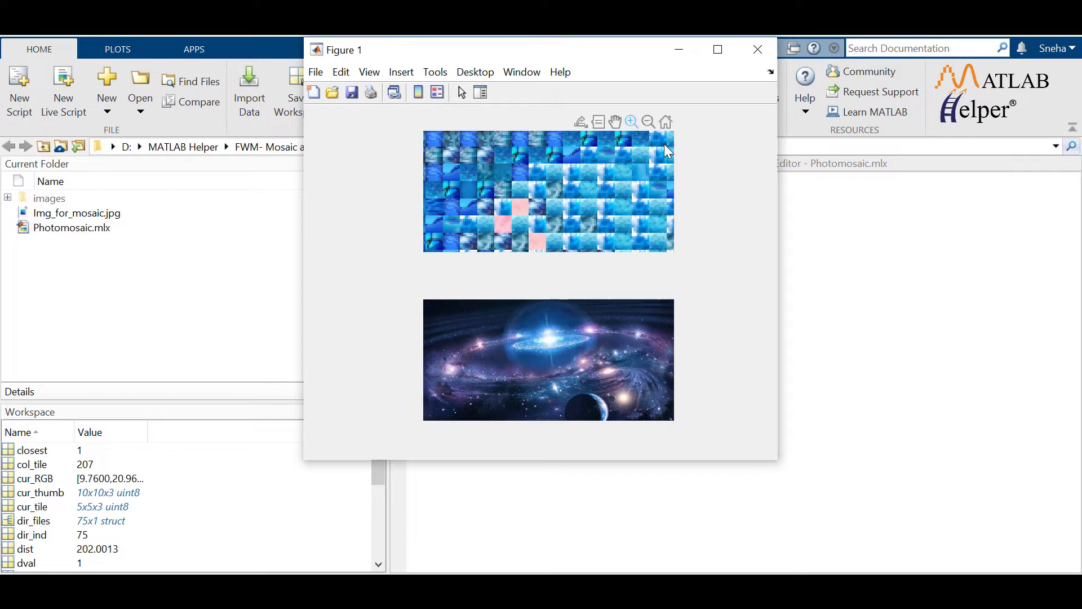
pyautogui.moveTo(647, 123)
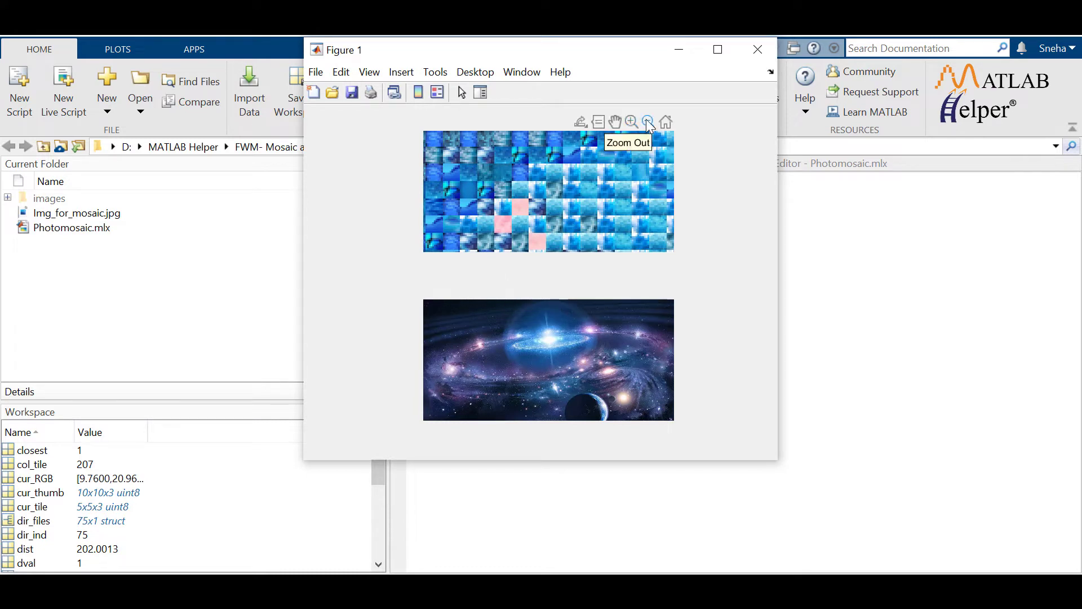
pyautogui.click(648, 123)
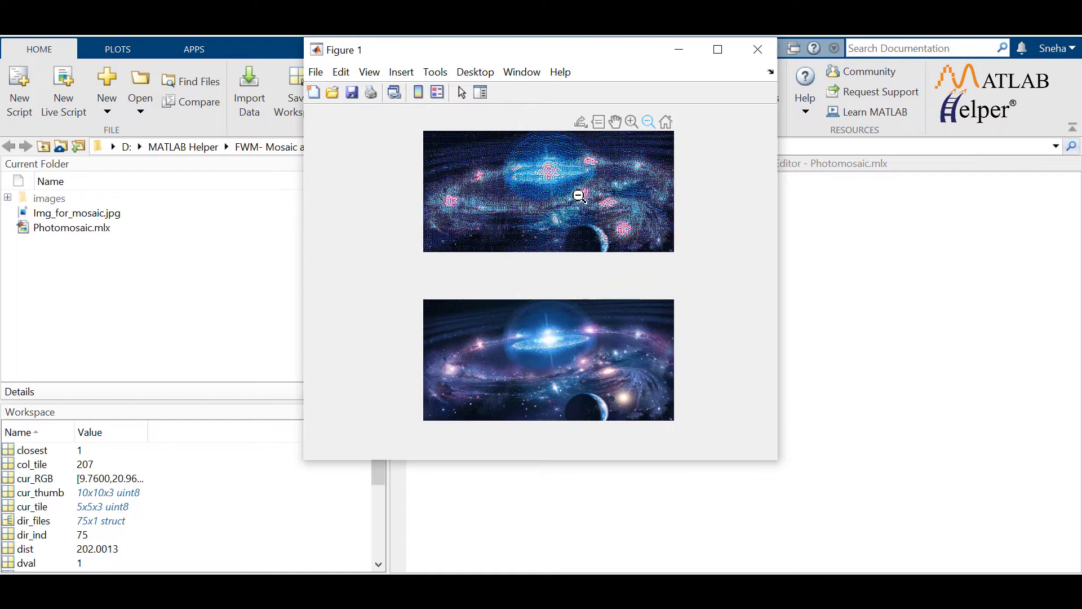
pyautogui.click(757, 49)
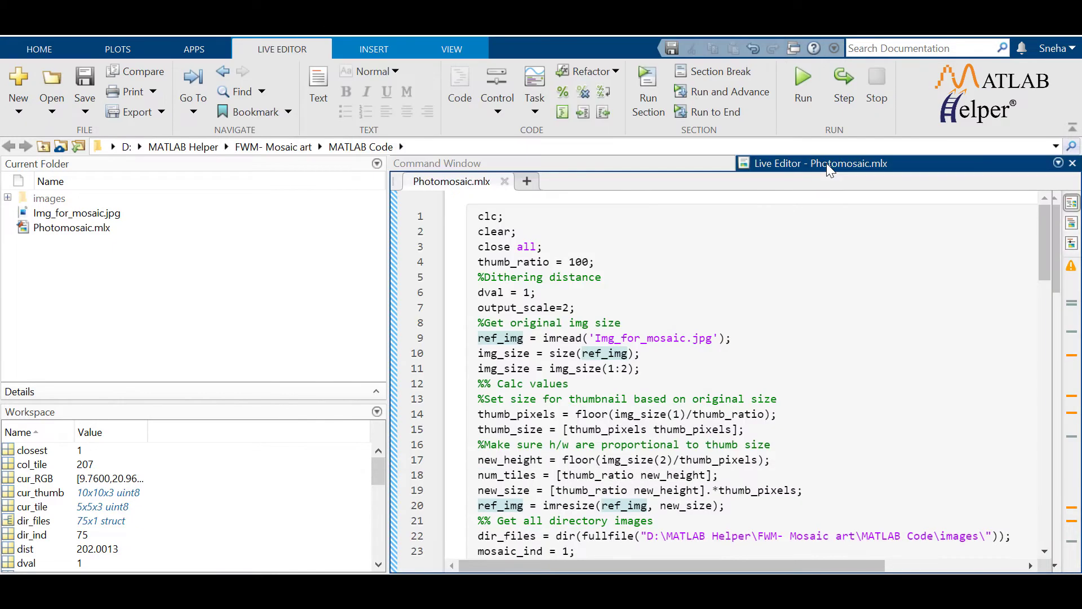
pyautogui.moveTo(490, 216); pyautogui.dragTo(544, 247)
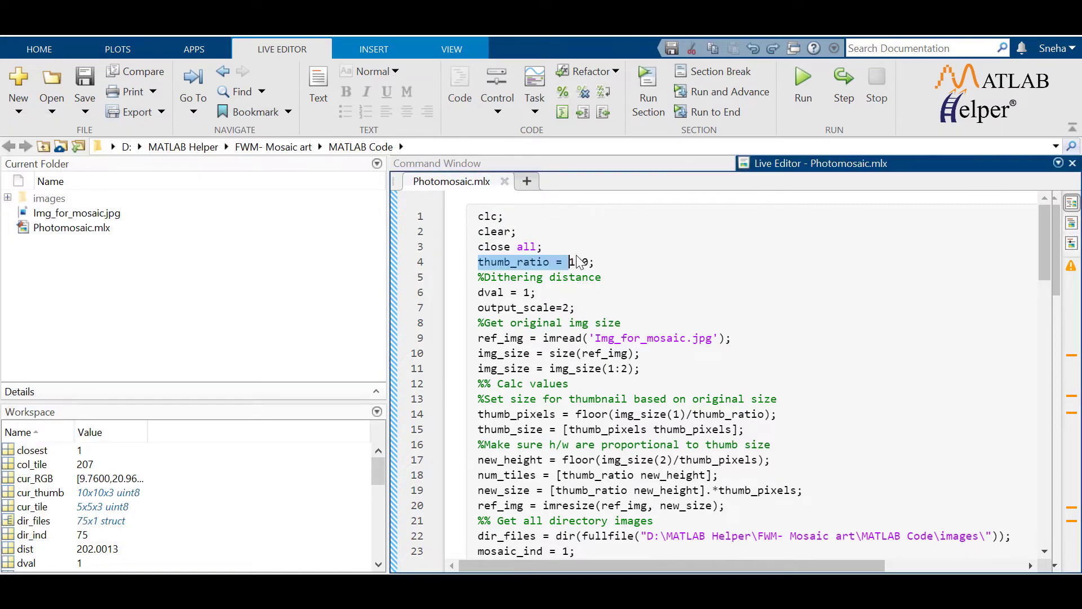
pyautogui.write('100')
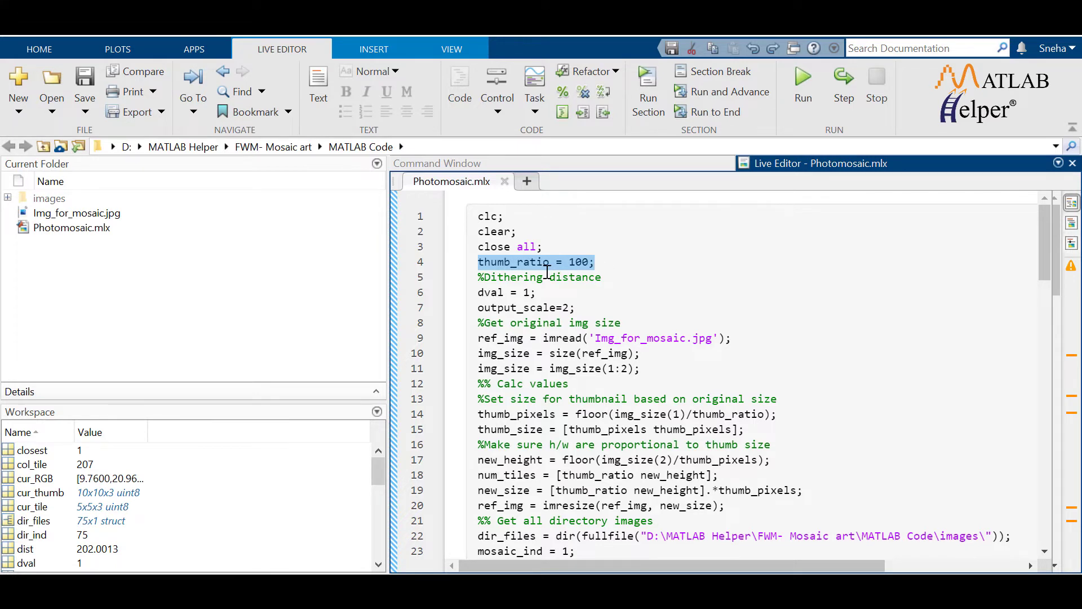
pyautogui.click(506, 292)
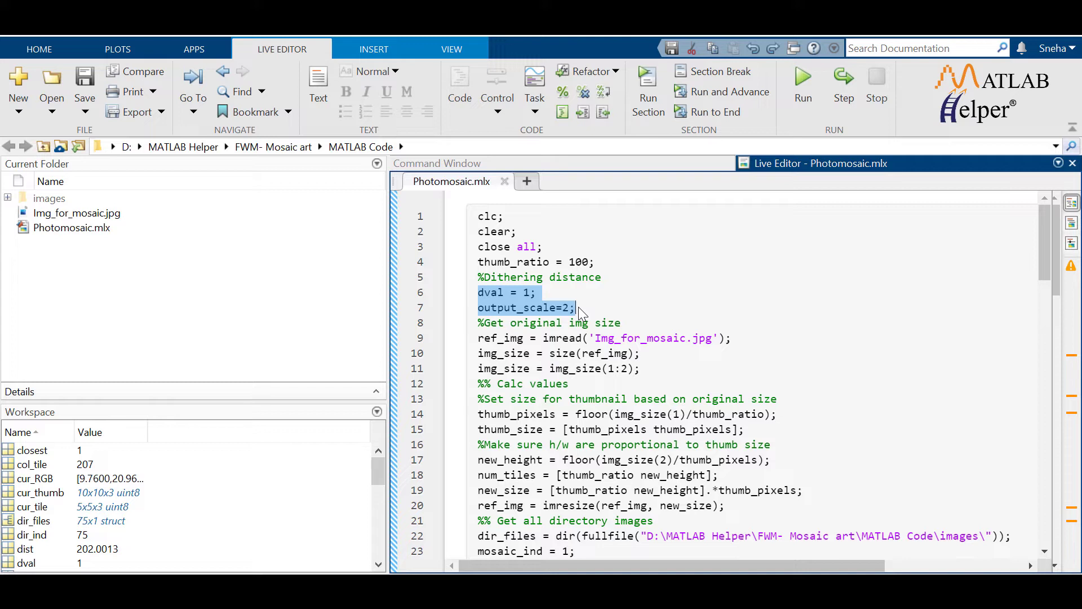
pyautogui.moveTo(476, 338)
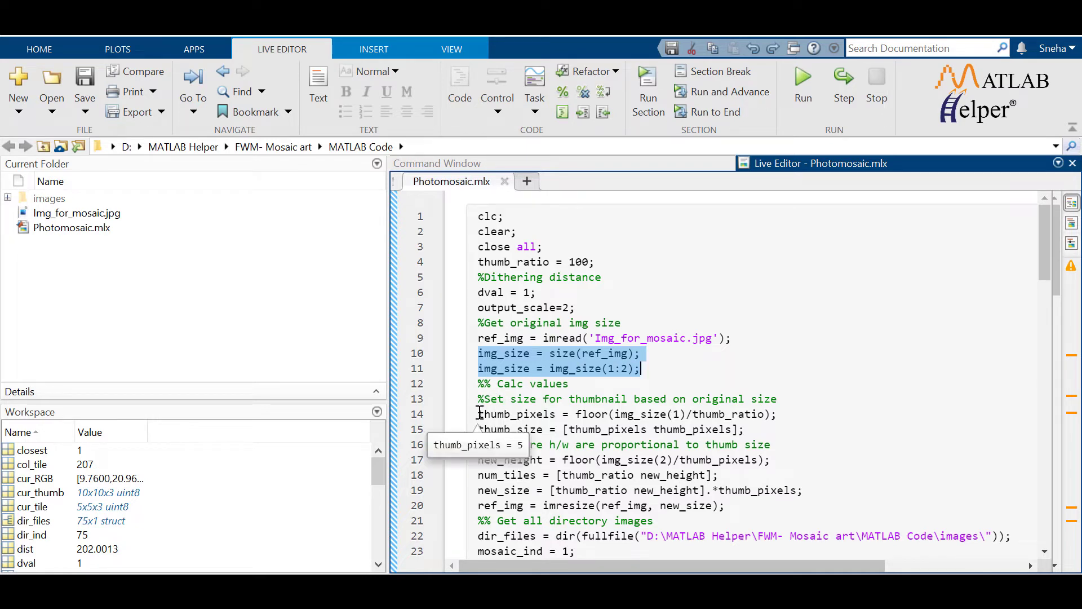
pyautogui.moveTo(478, 353); pyautogui.dragTo(725, 505)
pyautogui.write('imshow(ref_')
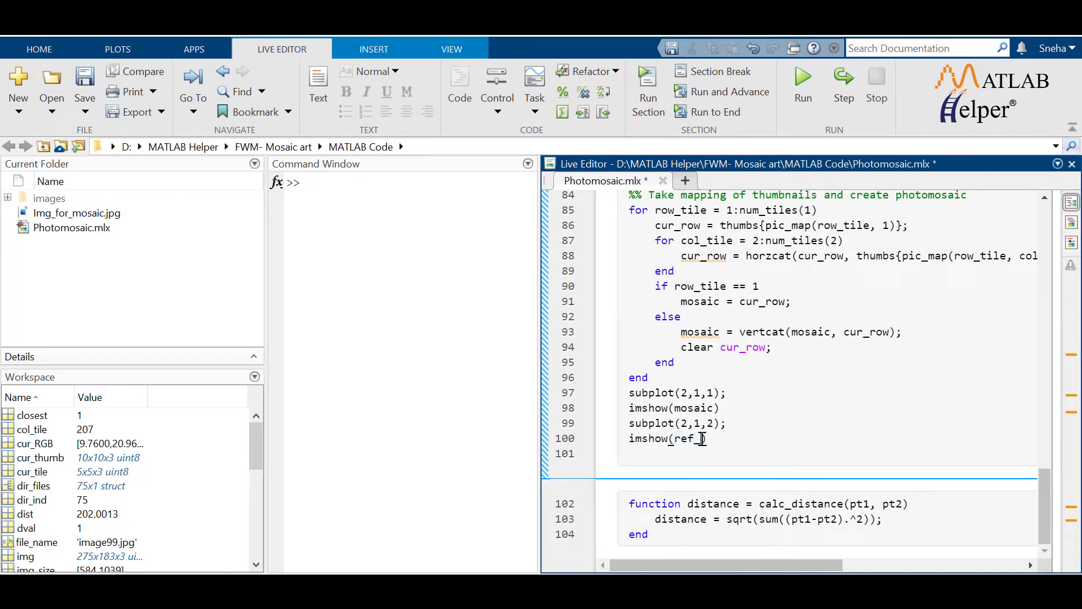
pyautogui.write("'Img_f")
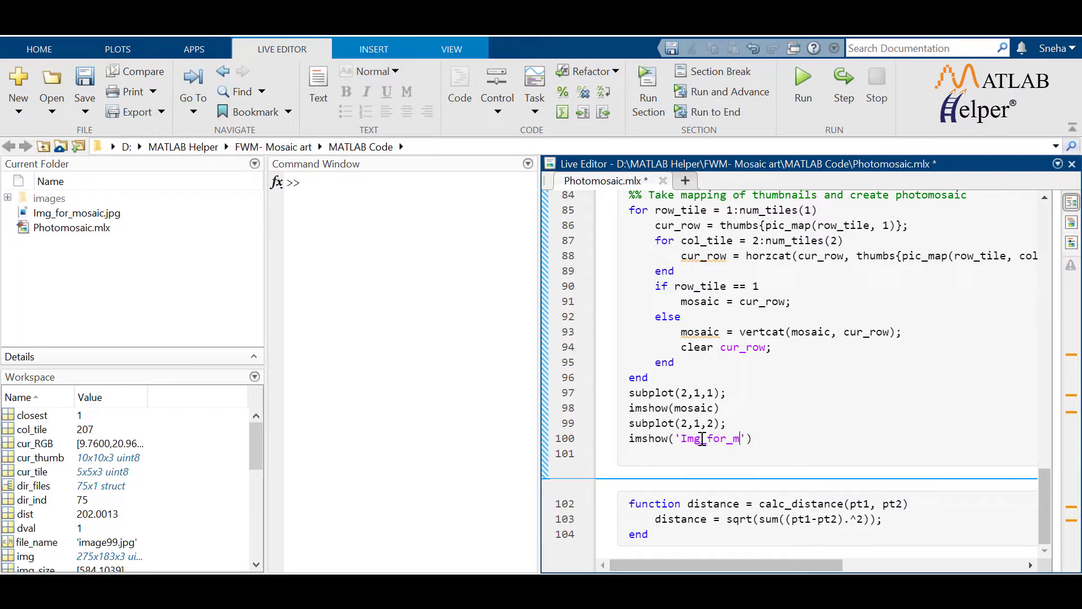
pyautogui.write('osaic.jpg')
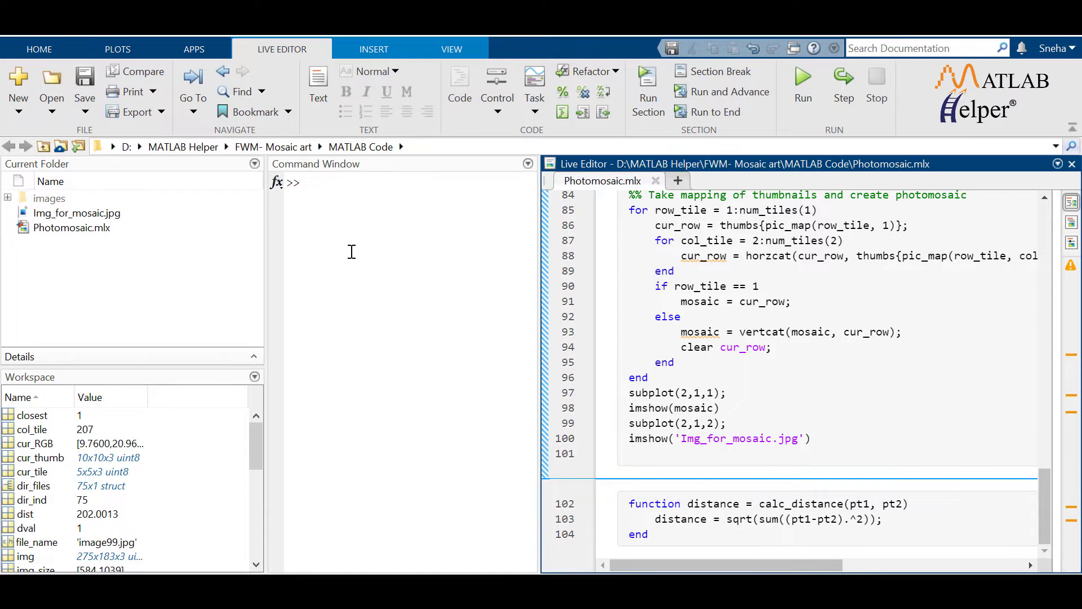
pyautogui.write('Photomosaic')
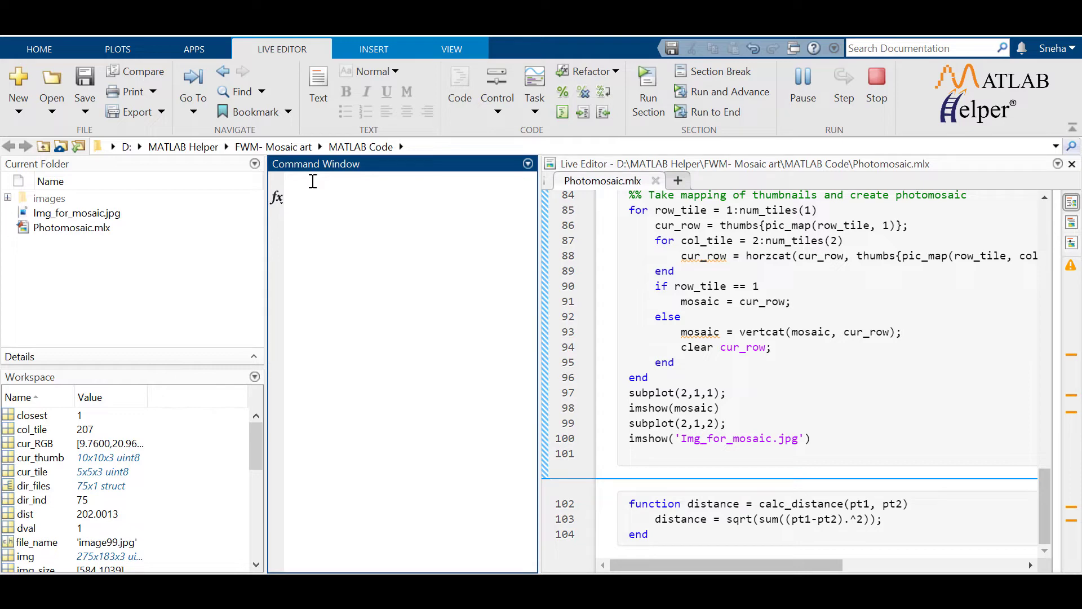
pyautogui.click(647, 83)
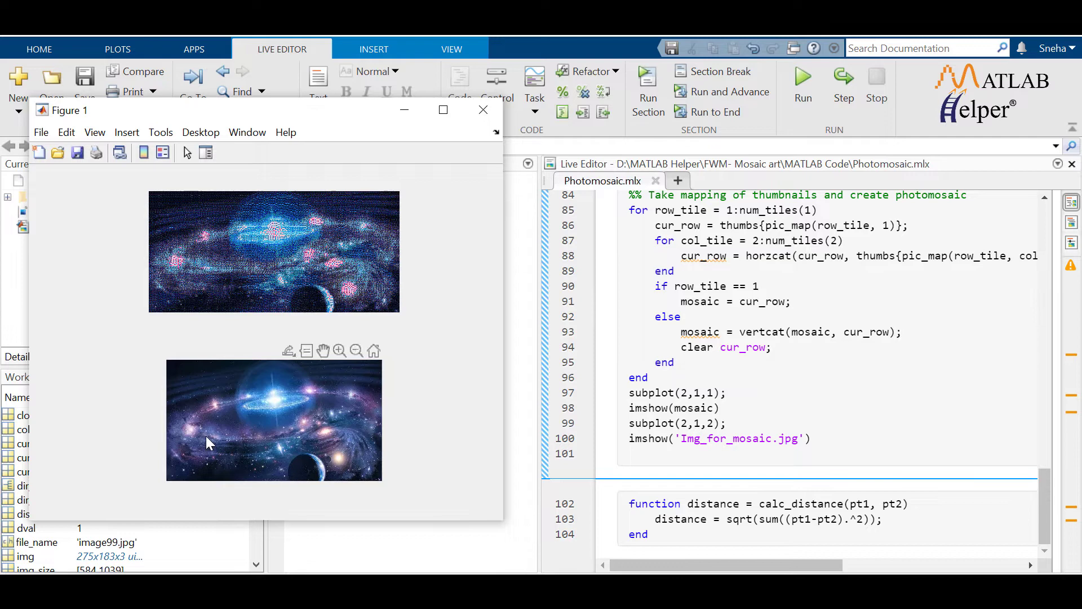
pyautogui.moveTo(190, 268)
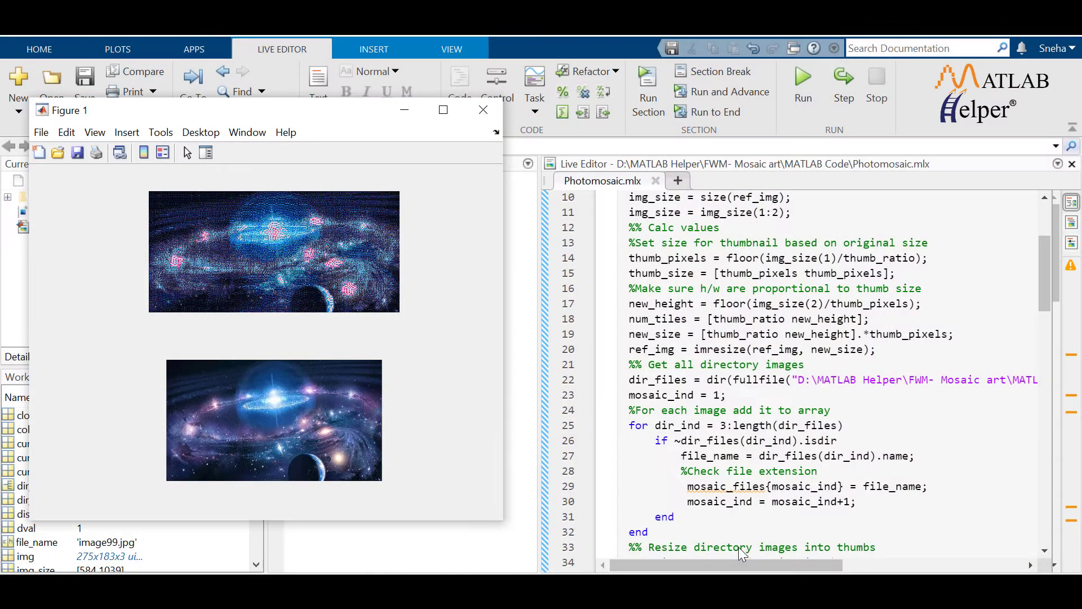
pyautogui.moveTo(467, 393)
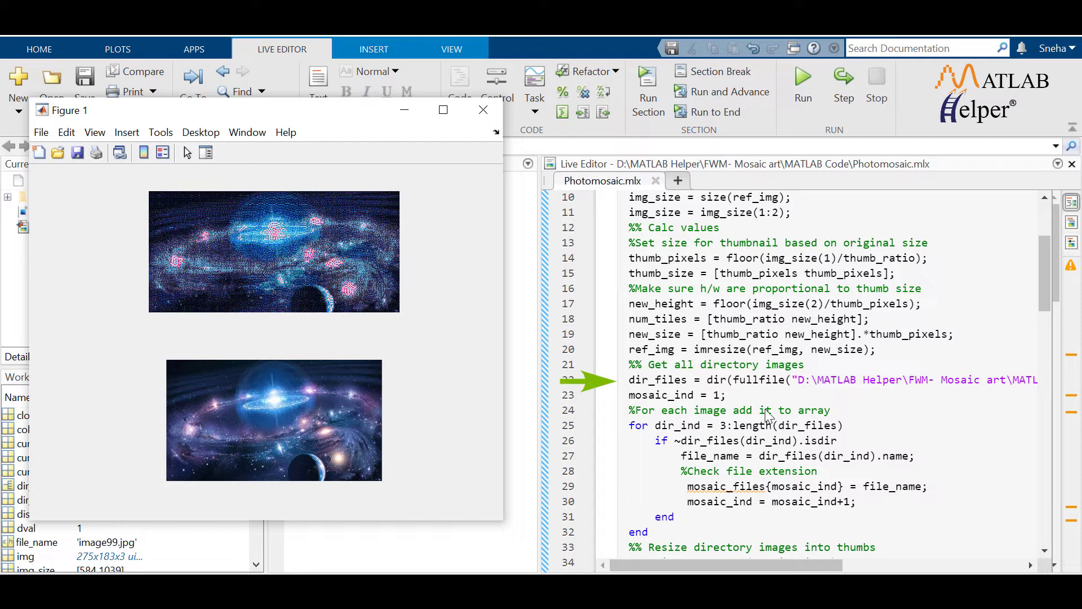
pyautogui.moveTo(500, 311)
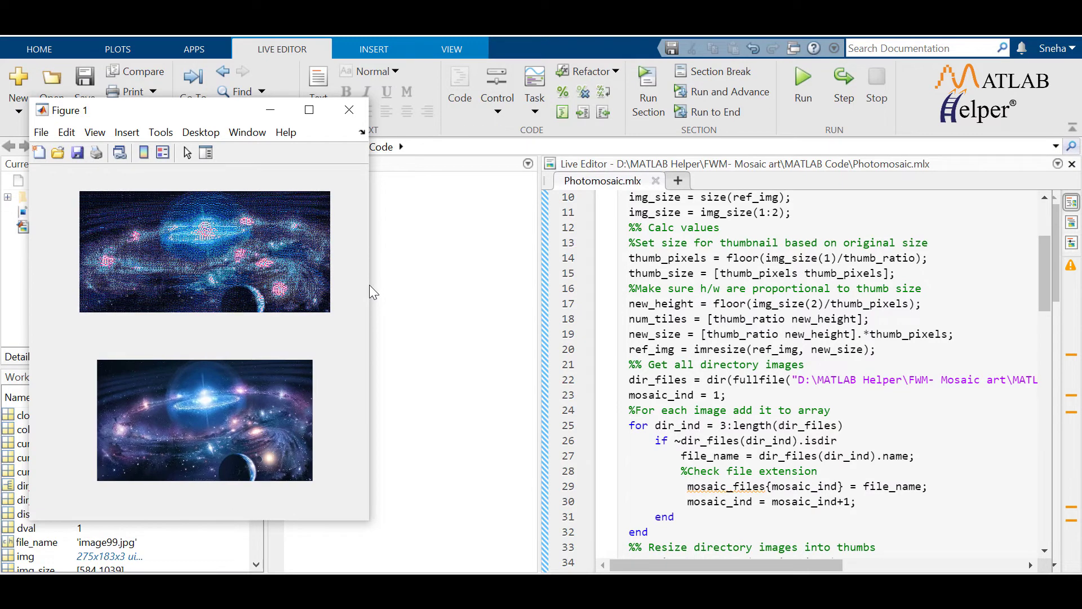
pyautogui.moveTo(953, 403)
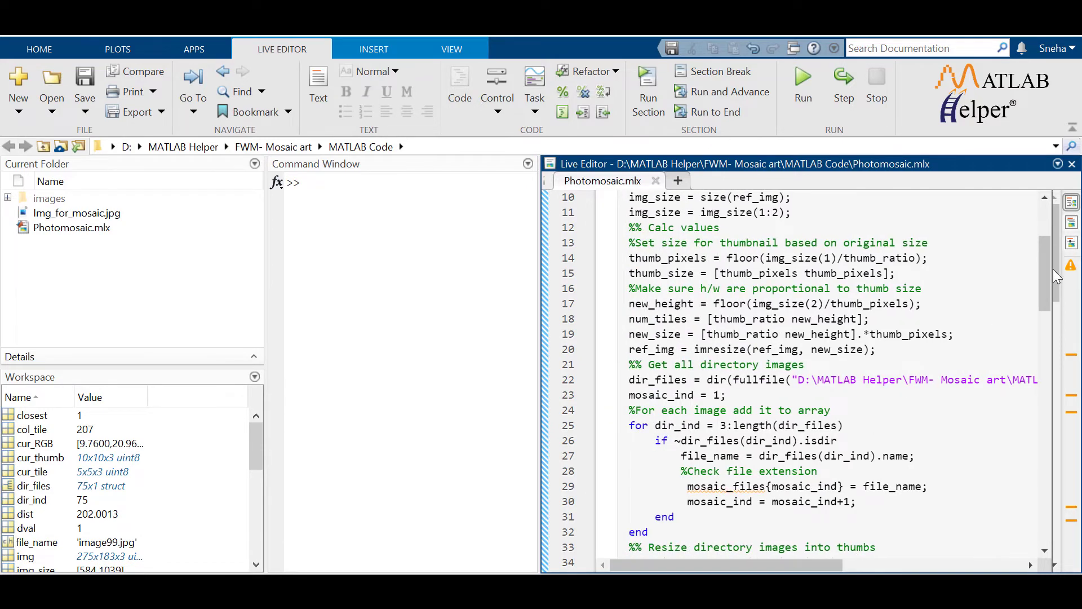
# Scroll the Photomosaic live script down to the thumbnail-averaging section.
pyautogui.scroll(-3)
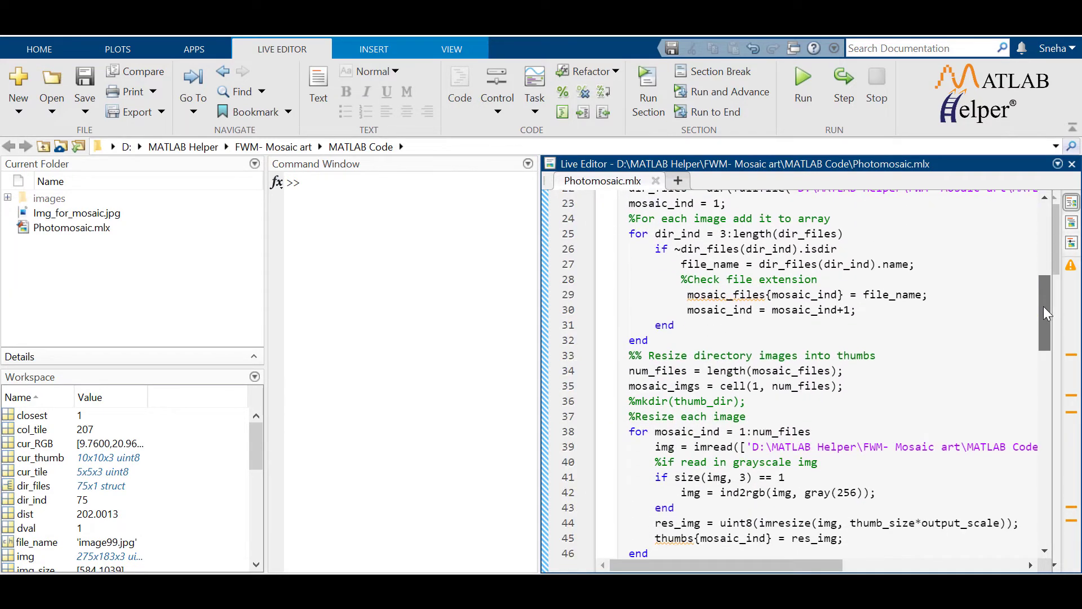
pyautogui.scroll(-3)
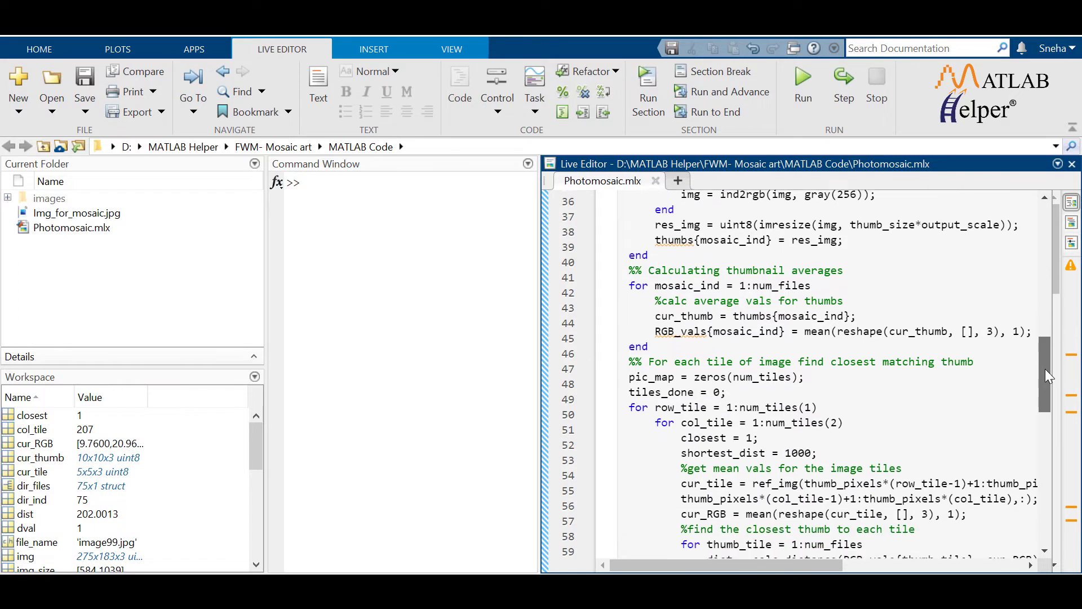
pyautogui.scroll(-3)
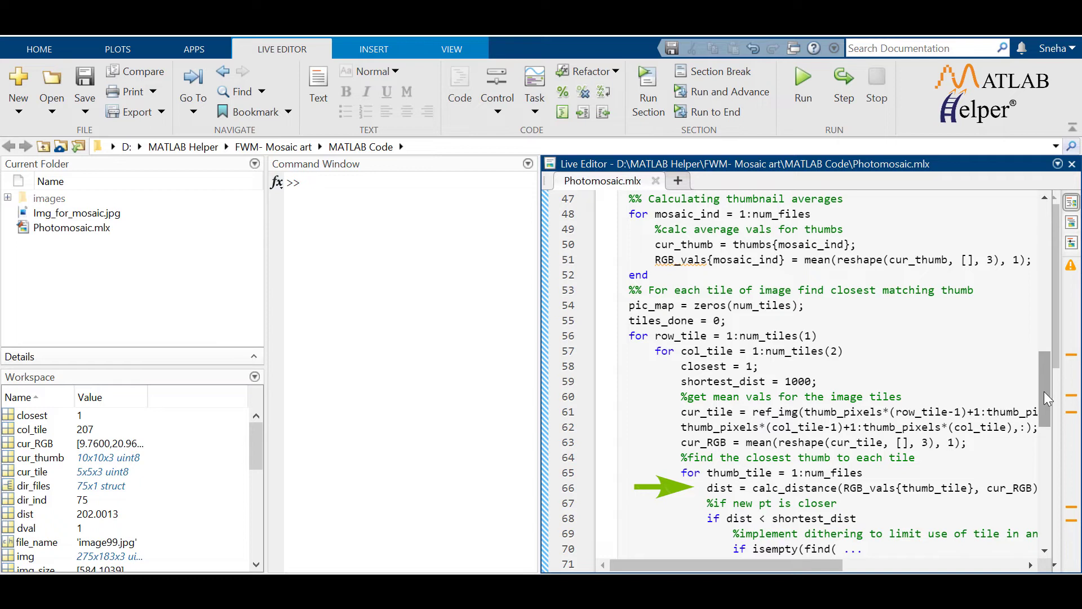
pyautogui.scroll(-3)
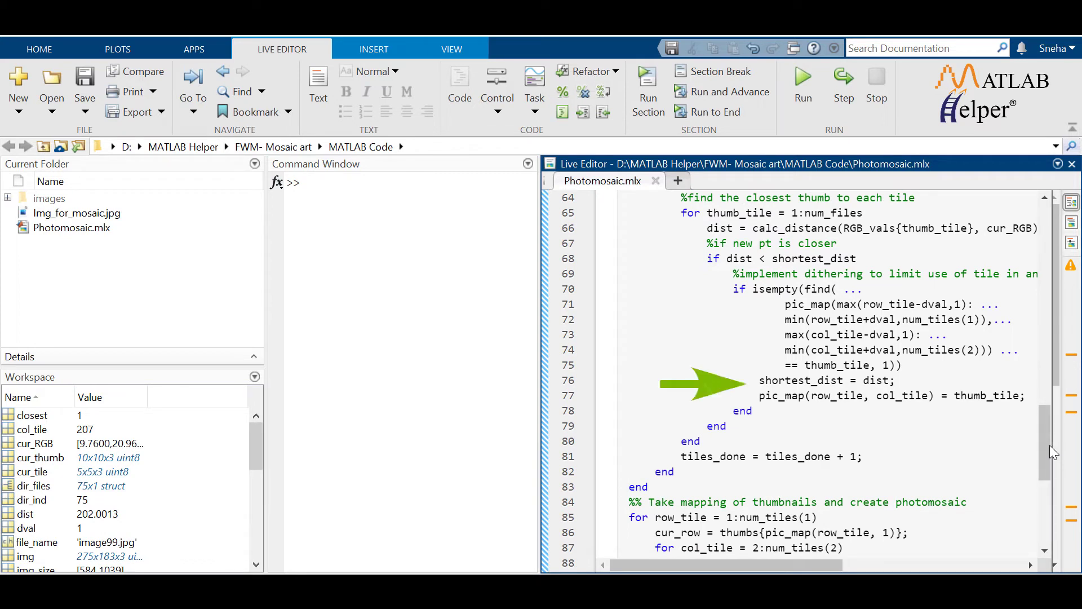
pyautogui.scroll(-3)
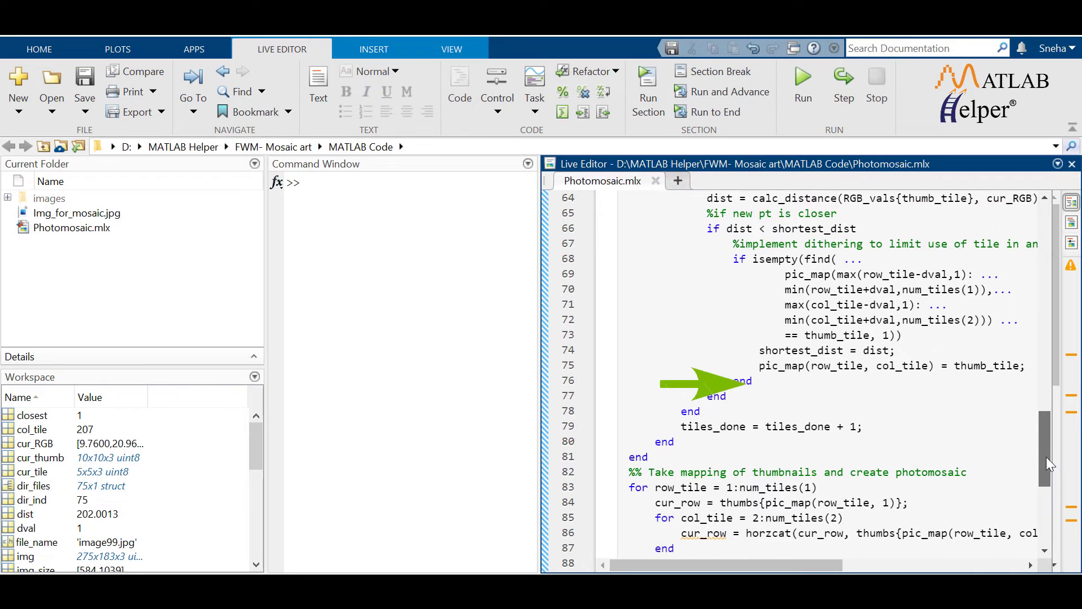
pyautogui.scroll(-3)
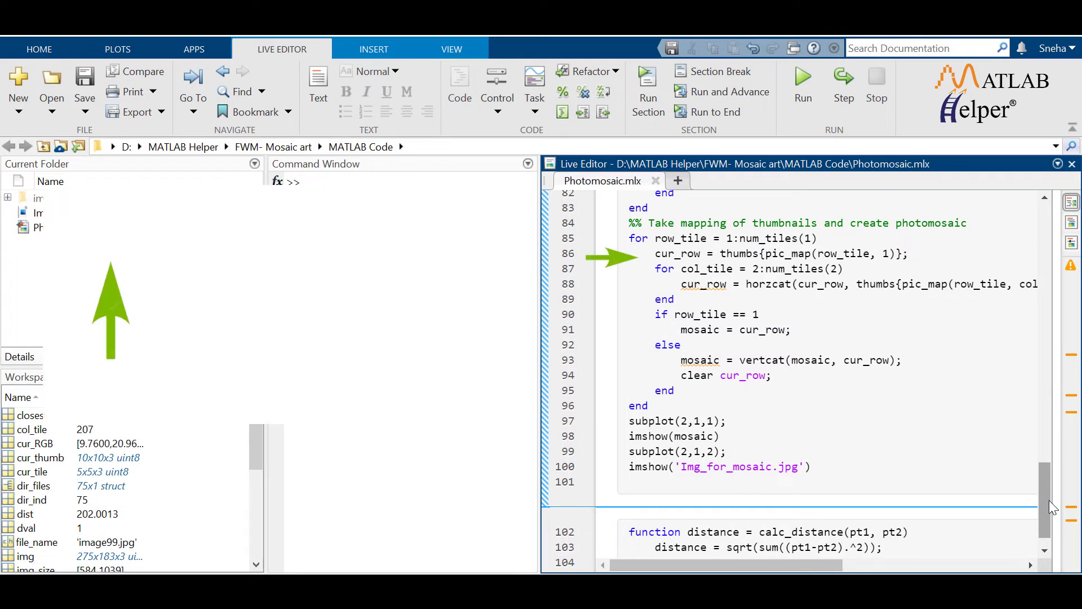
pyautogui.scroll(-3)
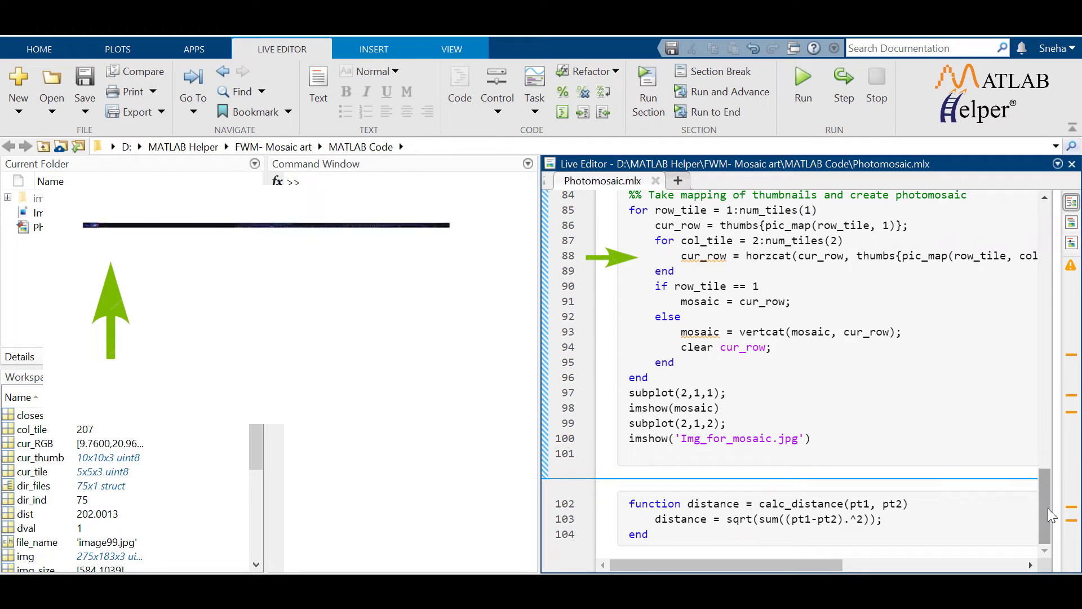
pyautogui.click(7, 198)
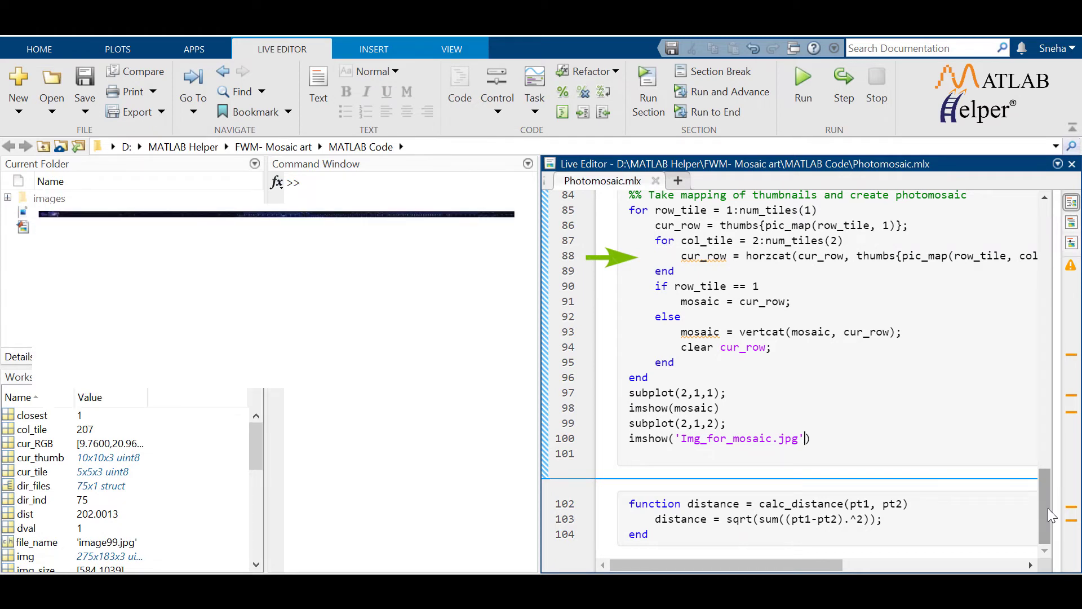
pyautogui.click(842, 83)
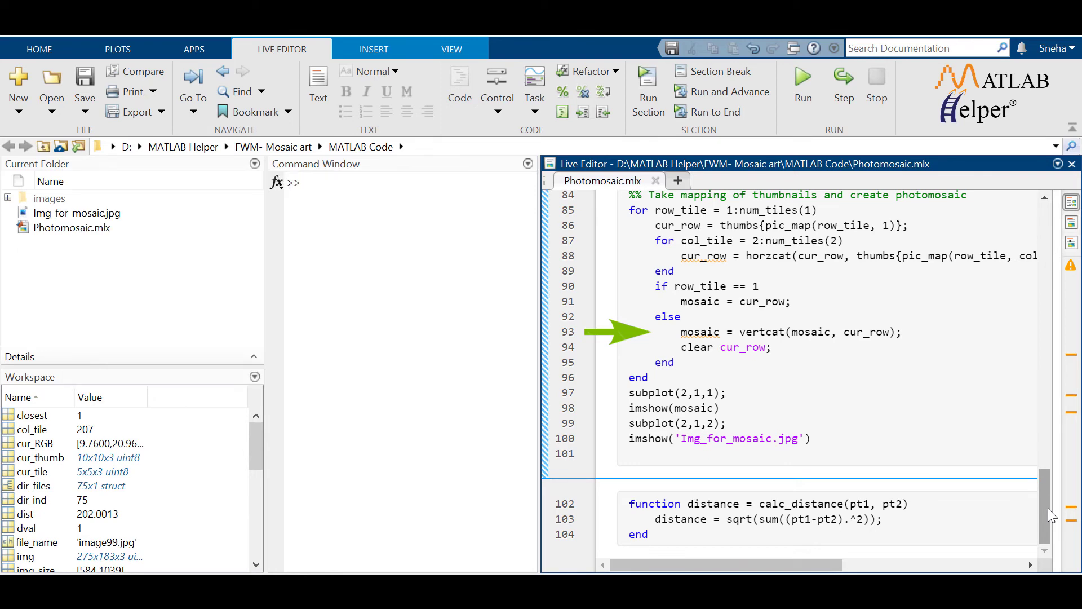
pyautogui.click(806, 437)
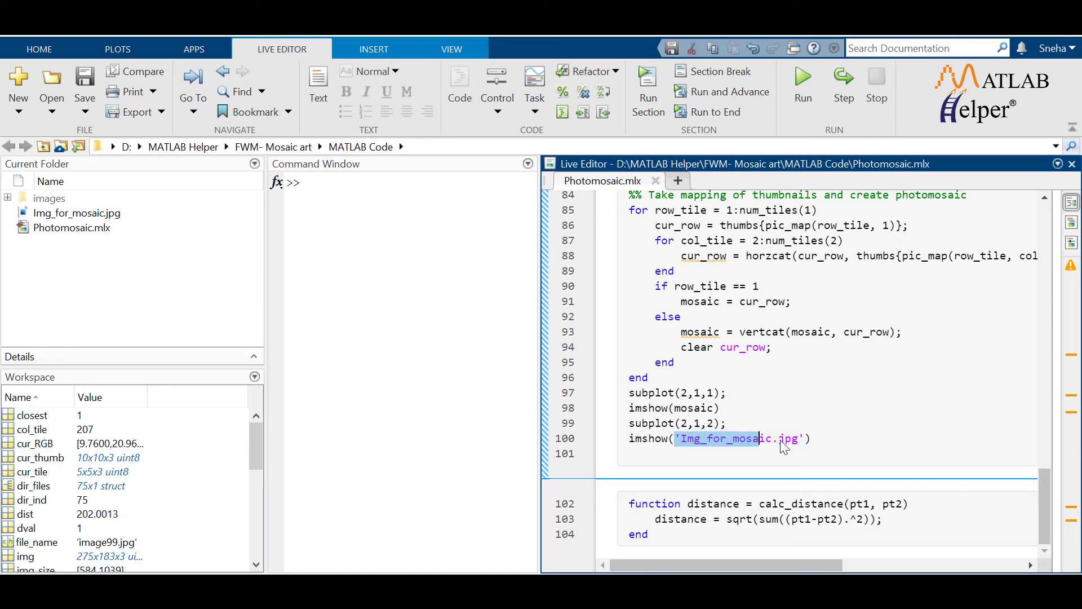
# Change line 100's imshow to ref_img, save the script, and rerun it.
pyautogui.write('images\\')
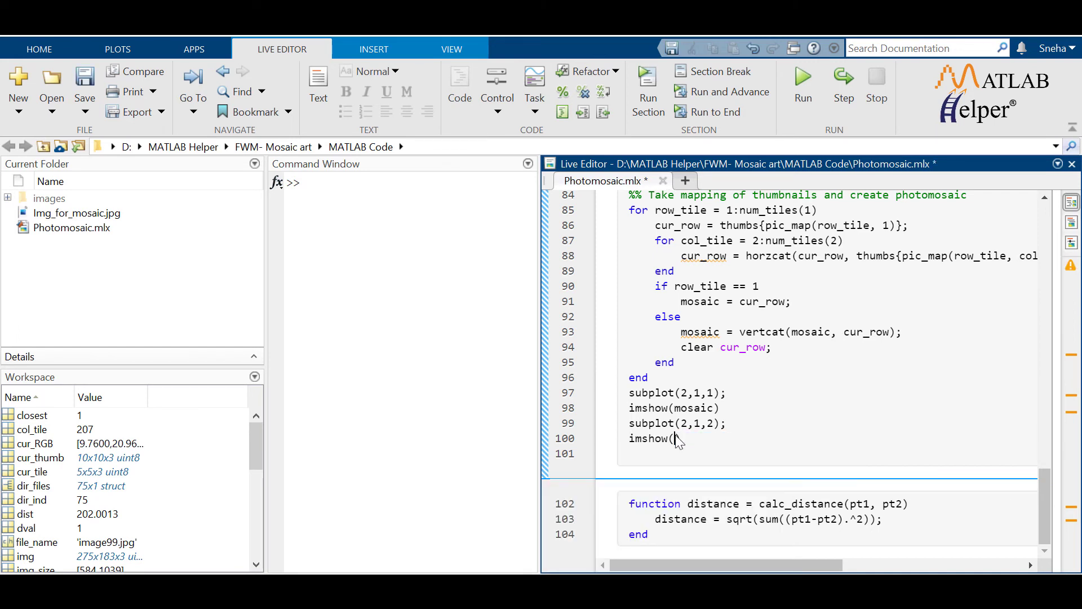
pyautogui.write('ref_img)')
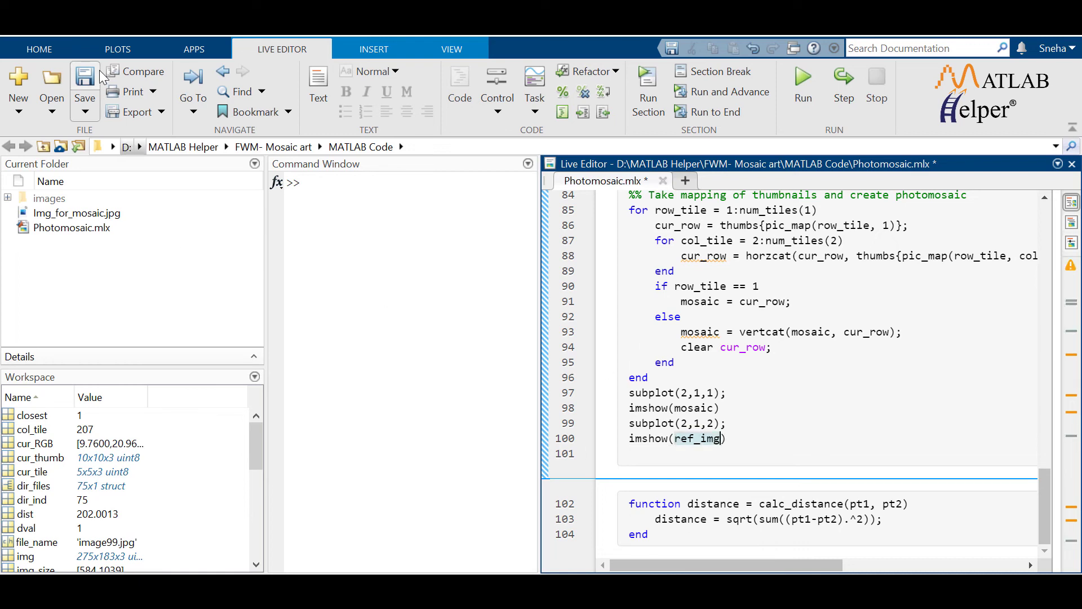
pyautogui.click(84, 81)
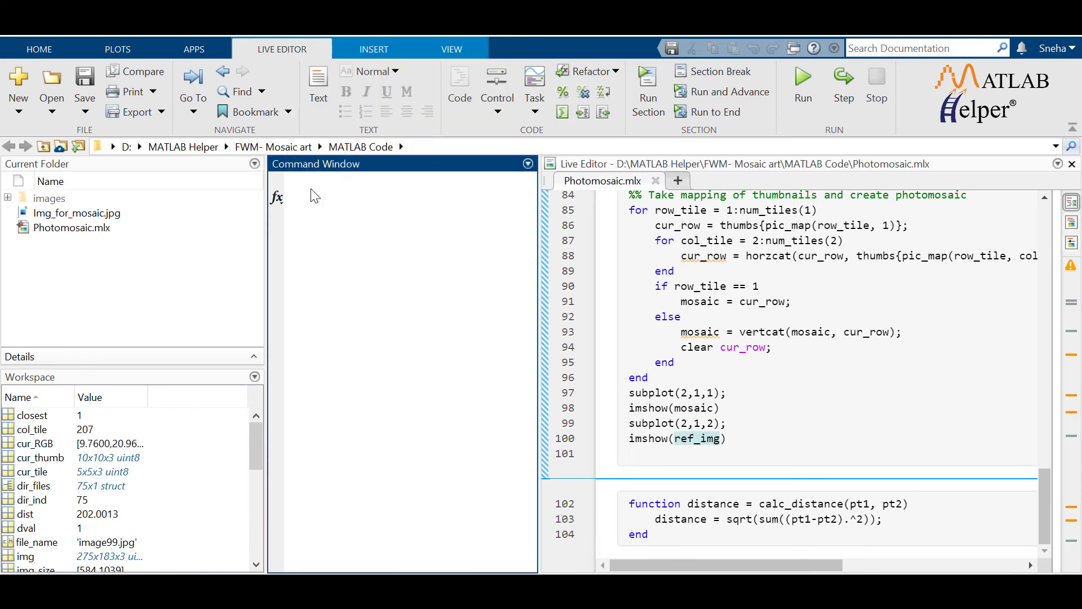
pyautogui.click(803, 78)
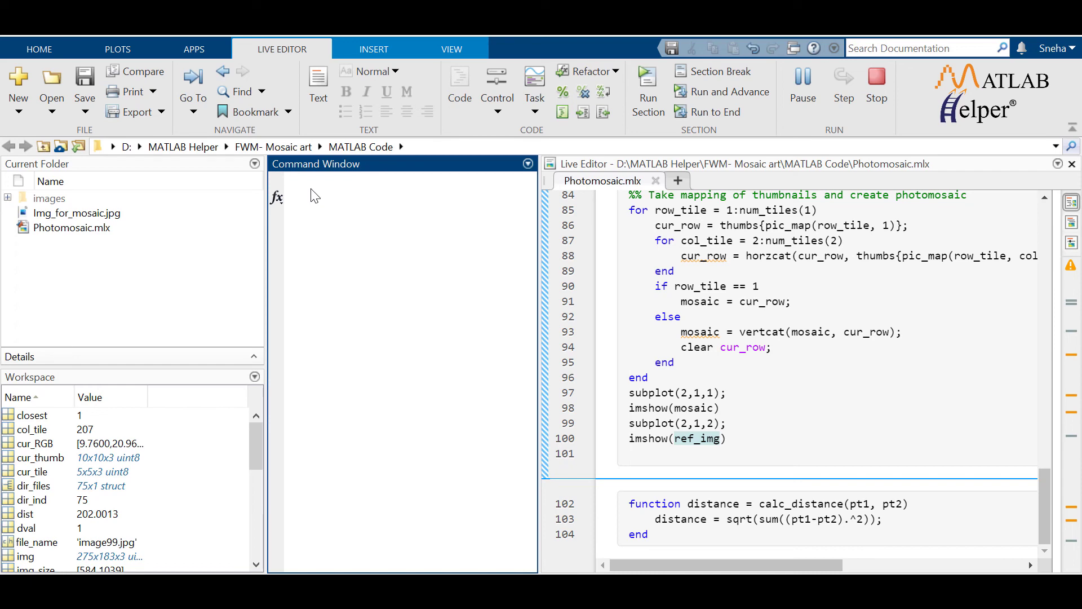
pyautogui.click(647, 81)
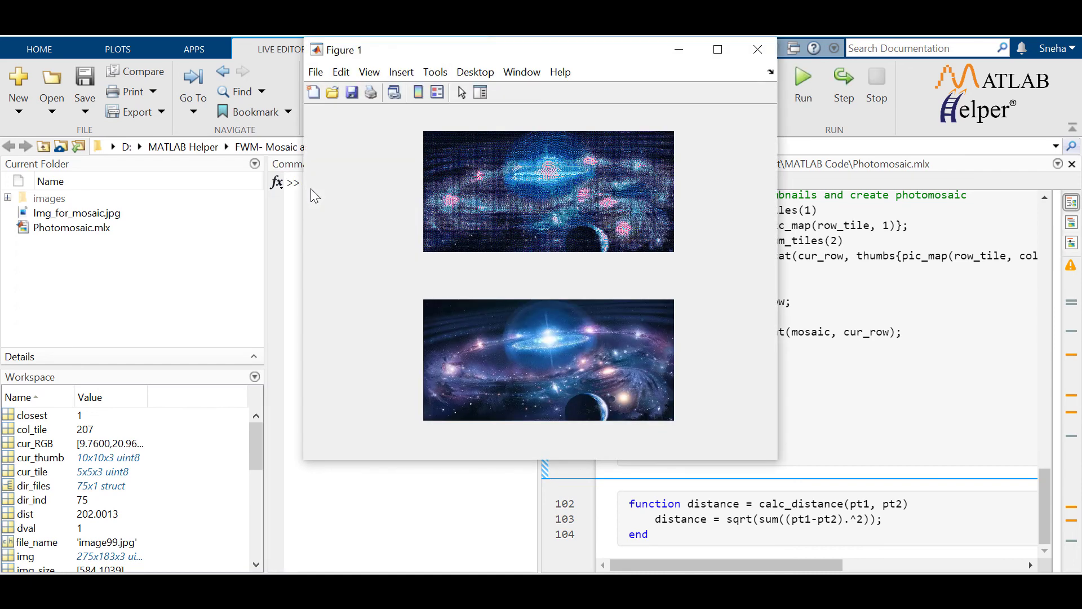